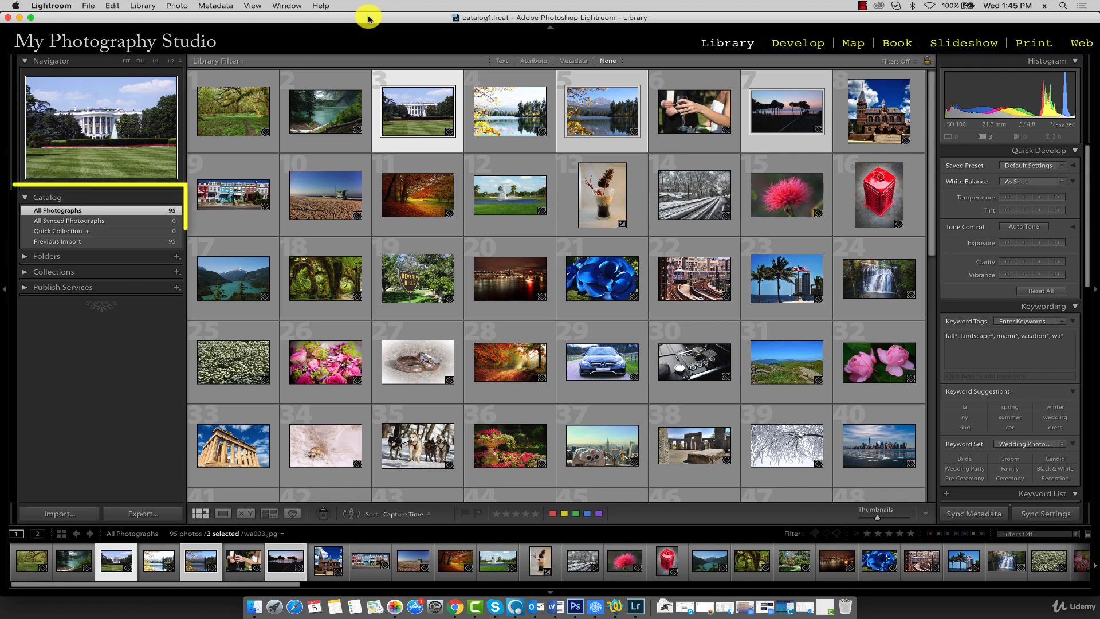
mouse_move(208, 144)
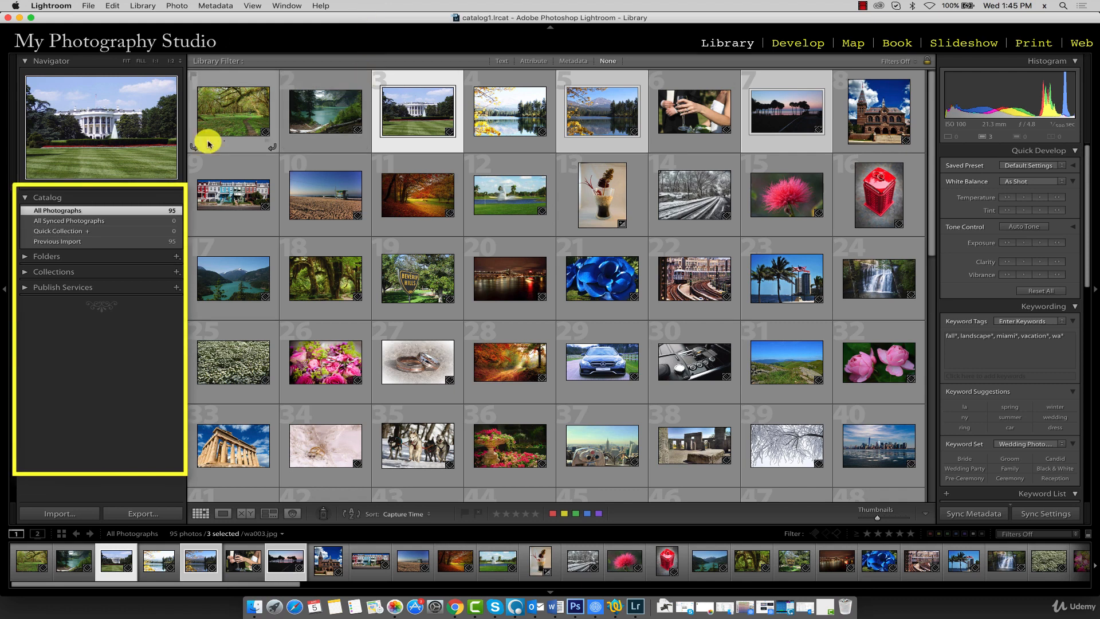
mouse_move(75, 199)
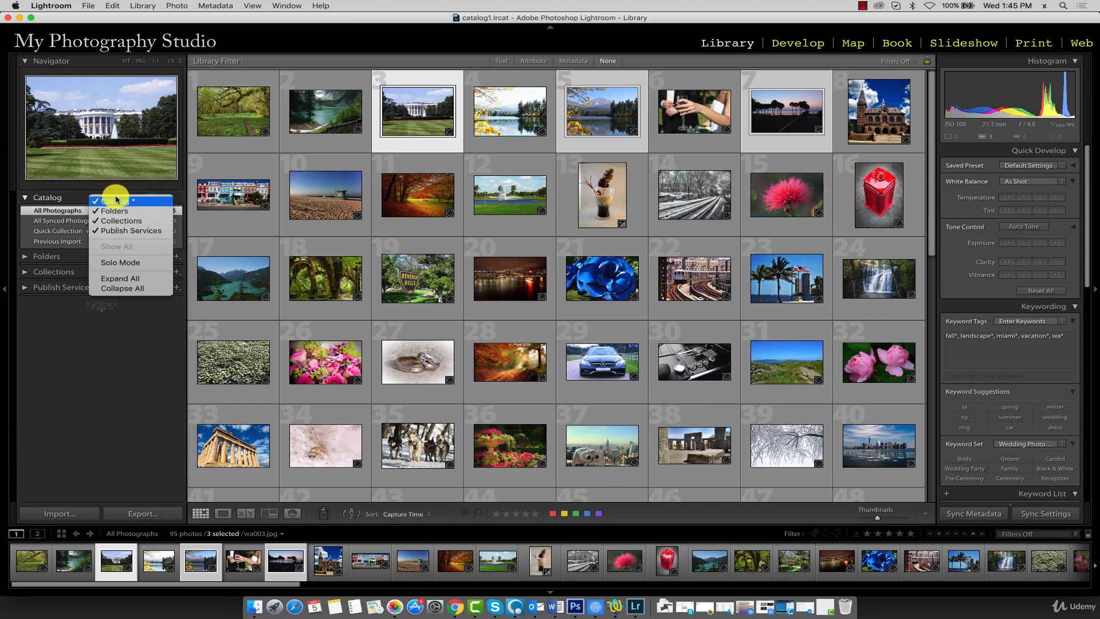
mouse_move(122, 210)
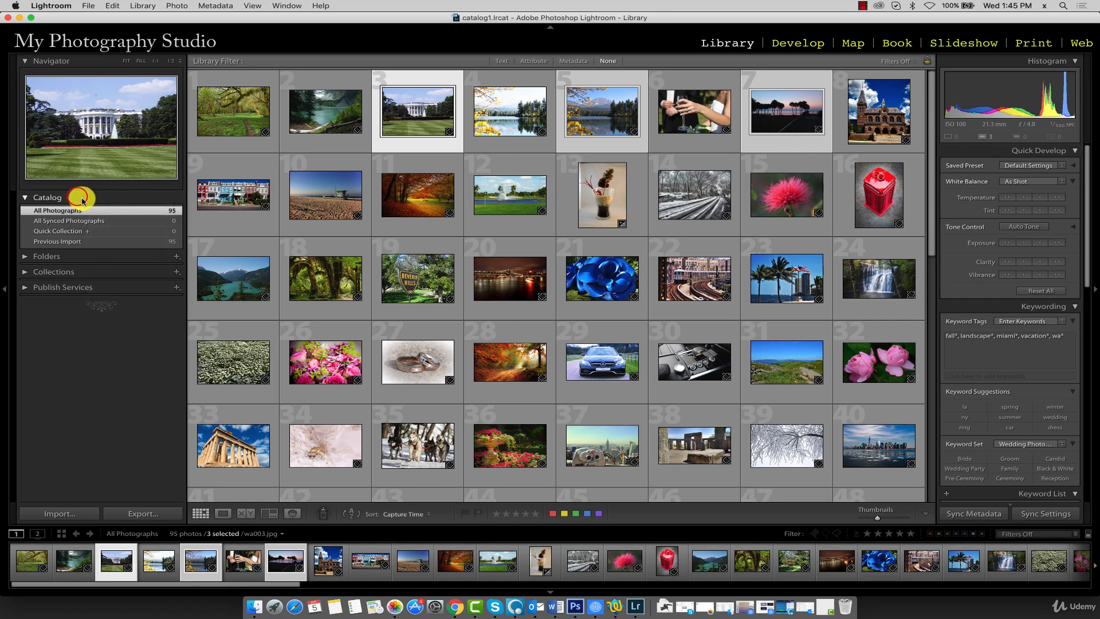
Step: Select the blue Mercedes and orange car photos and add both to the Quick Collection with B
click(25, 197)
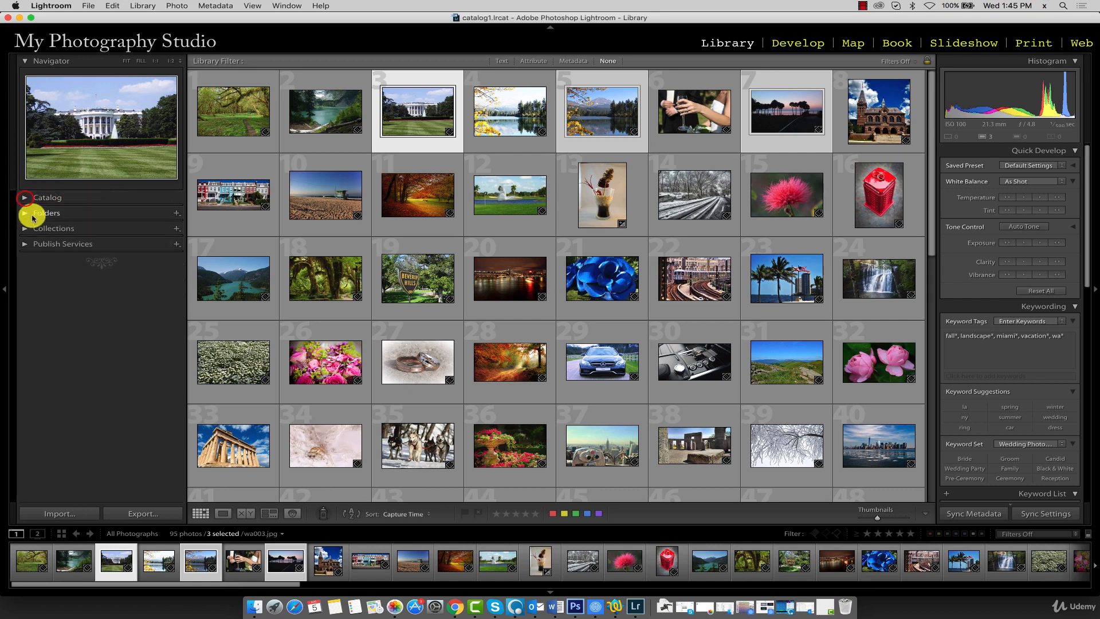
click(27, 197)
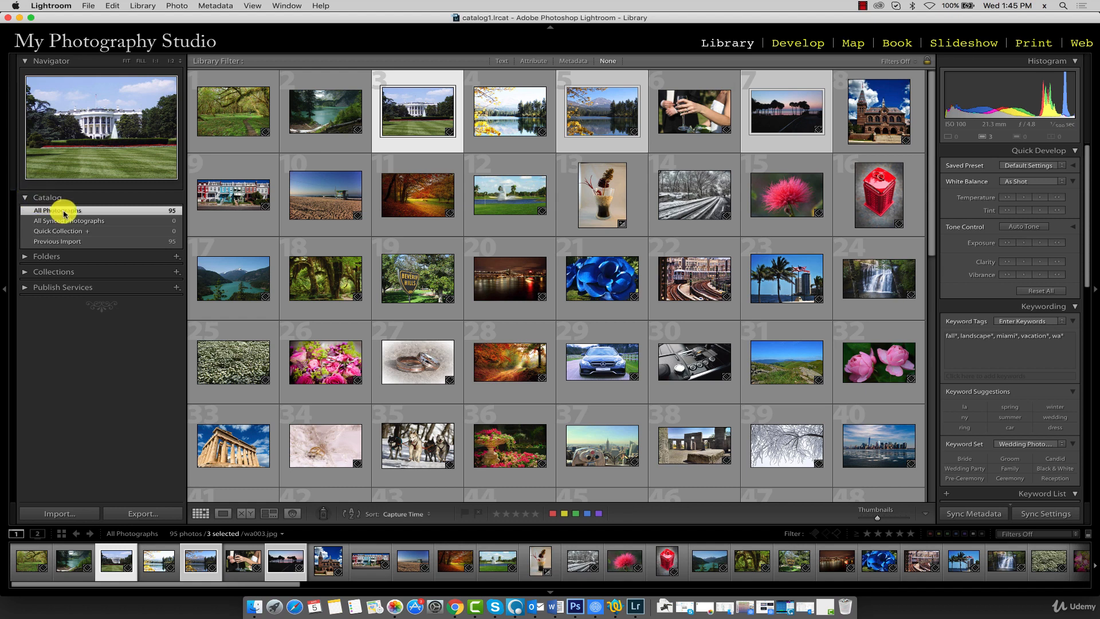
mouse_move(177, 215)
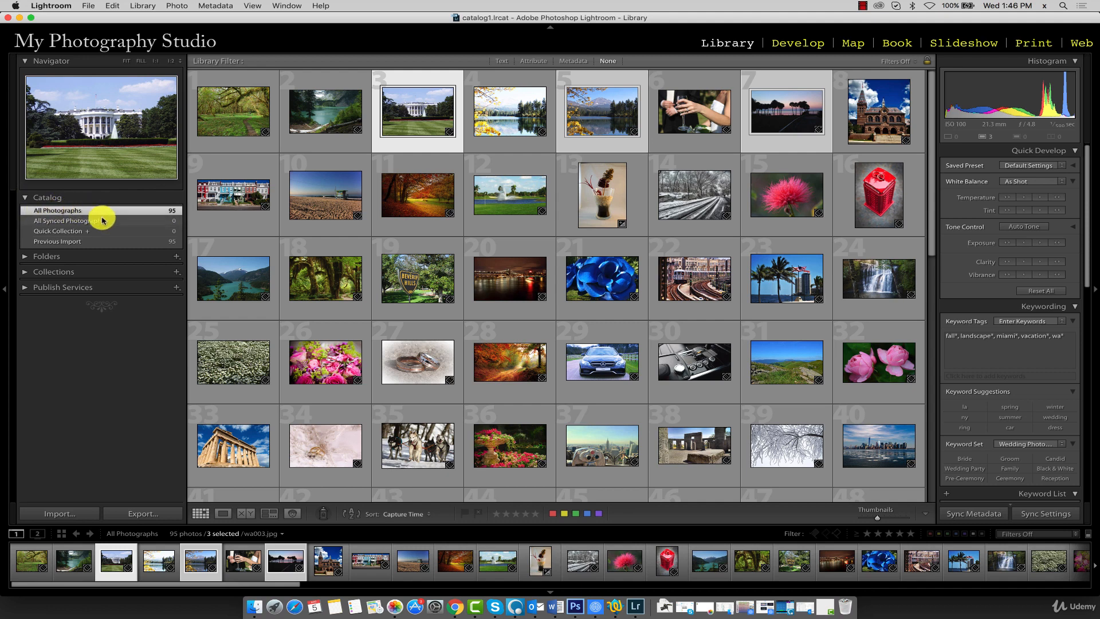
mouse_move(56, 213)
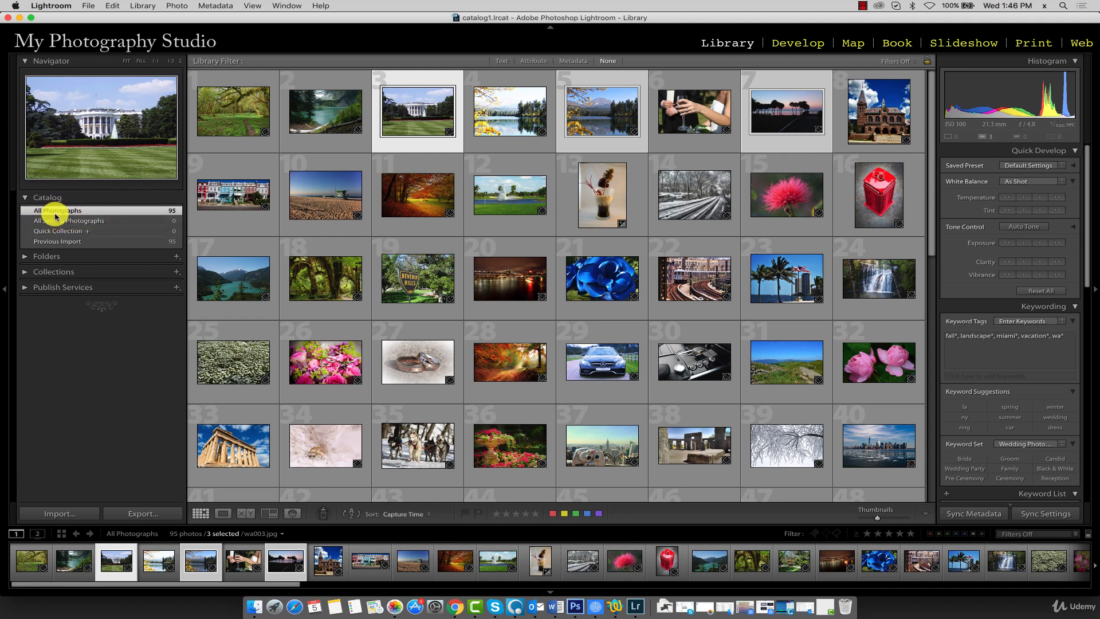
mouse_move(82, 235)
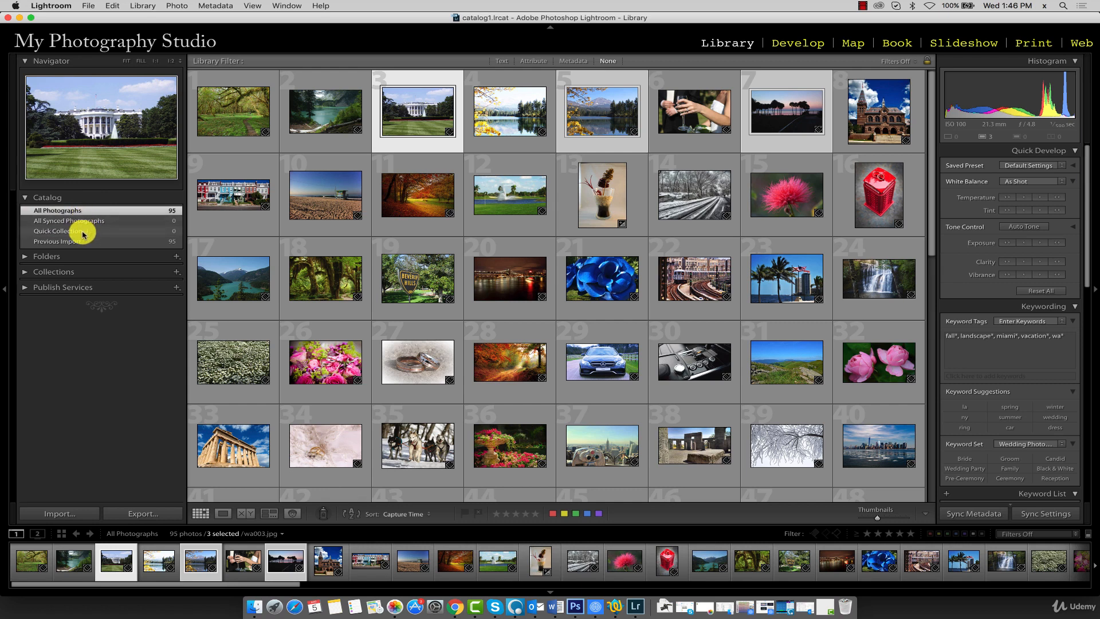
mouse_move(63, 234)
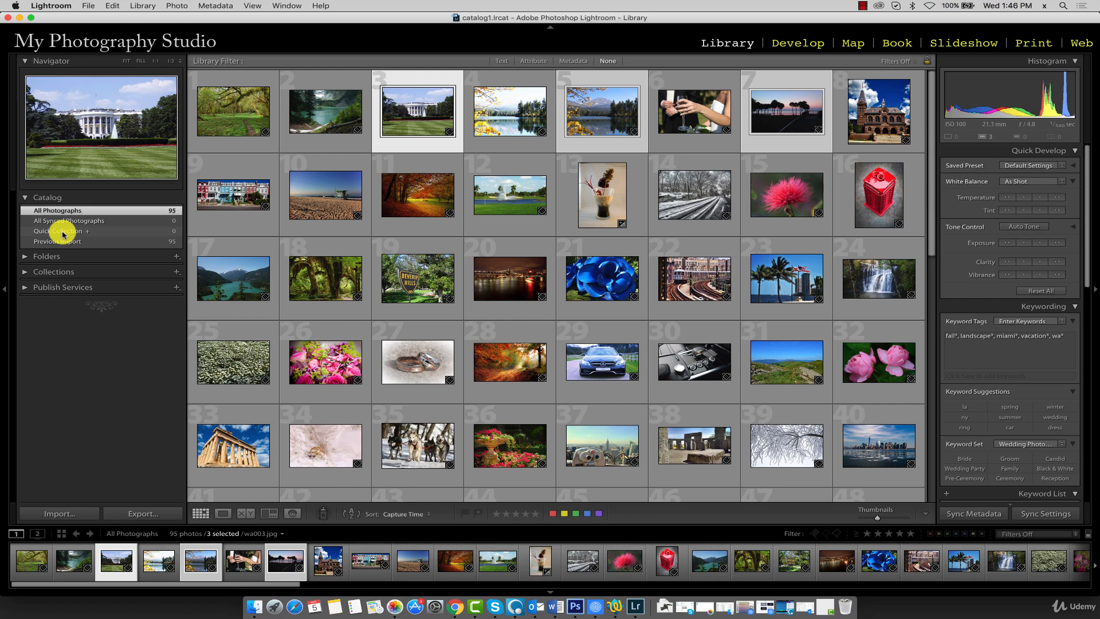
click(601, 362)
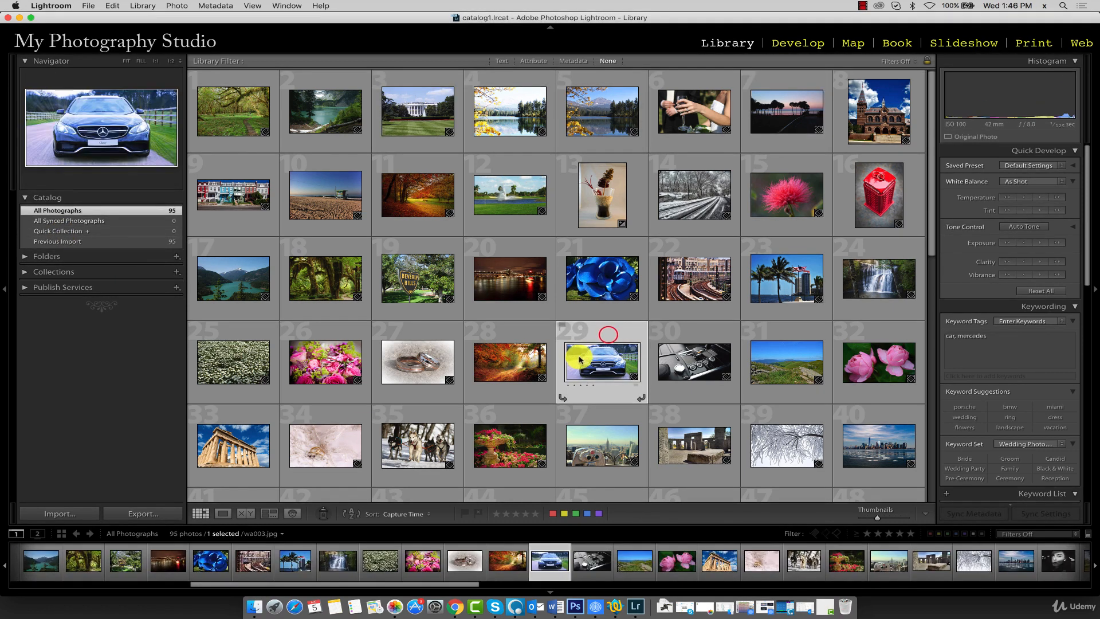
click(601, 362)
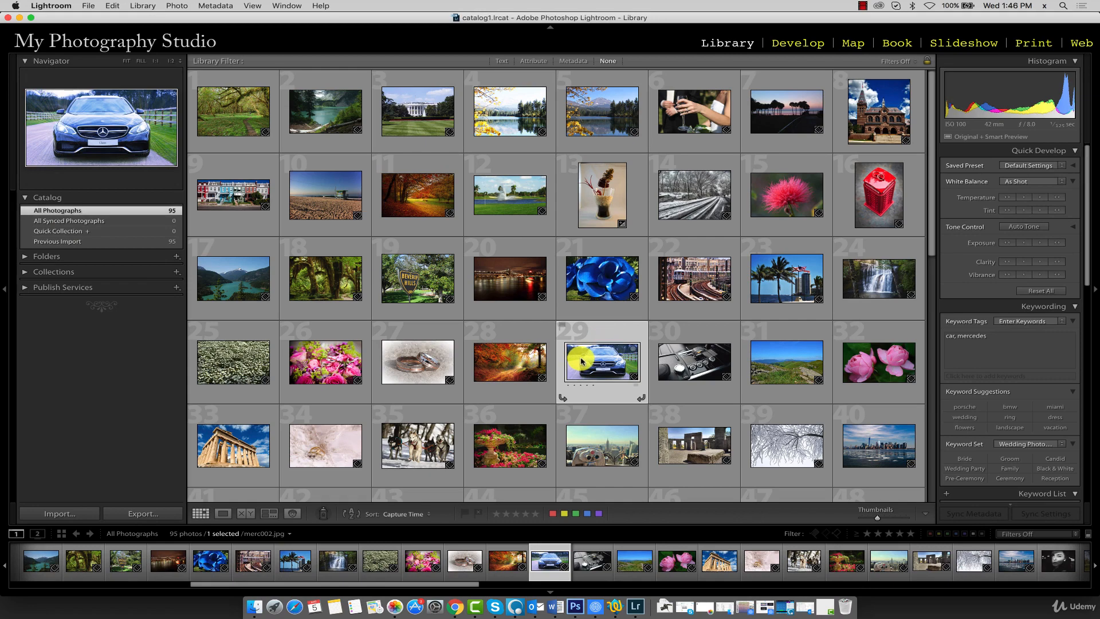
scroll(down, 3)
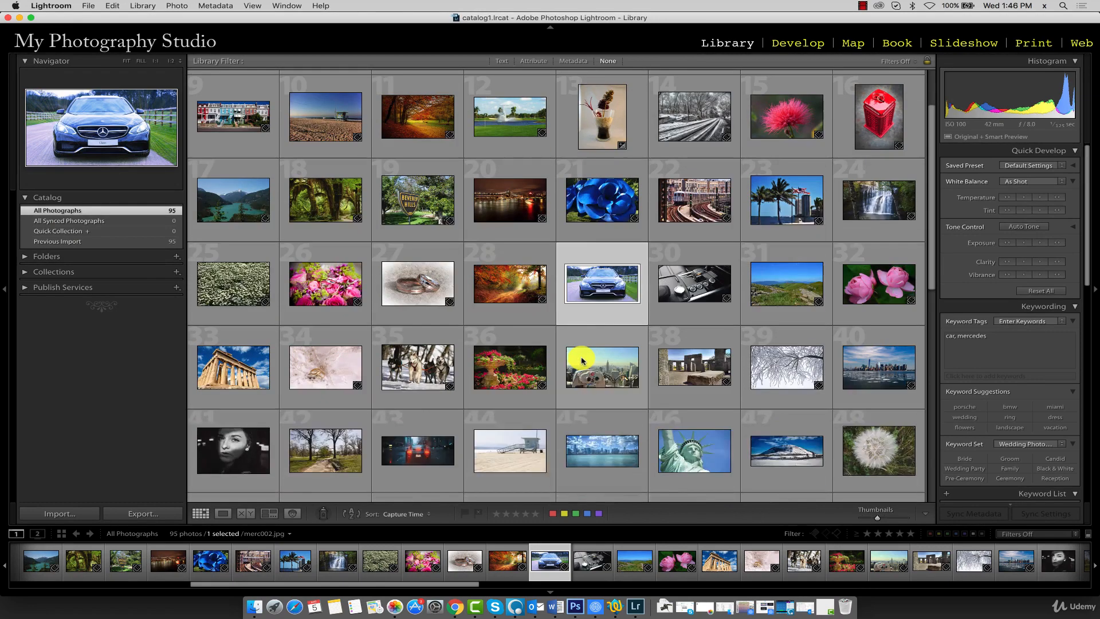
scroll(down, 3)
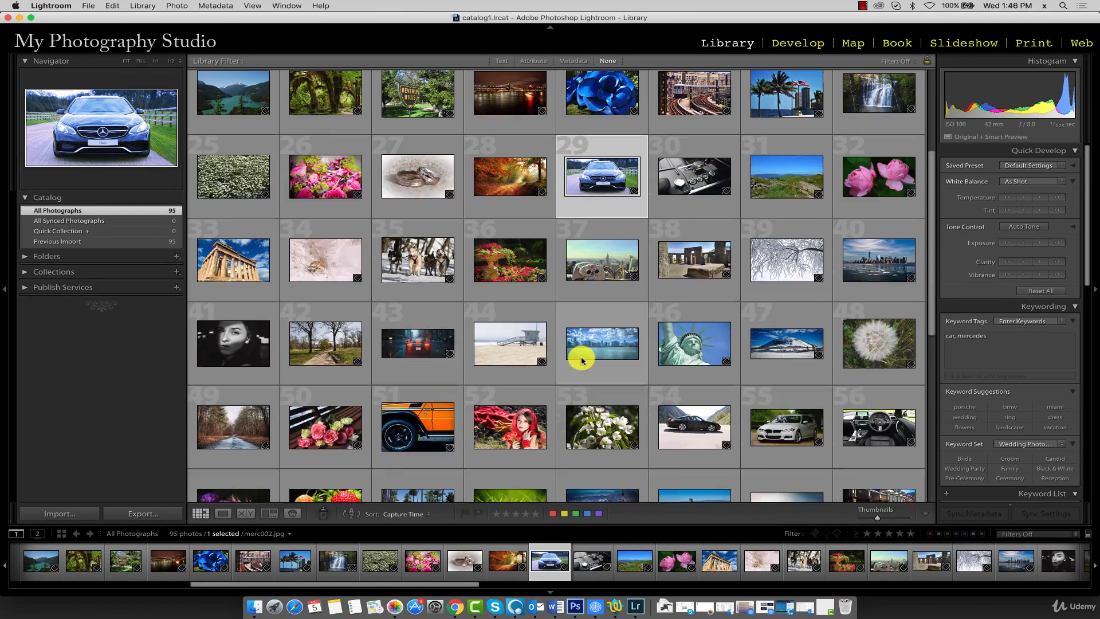
click(417, 425)
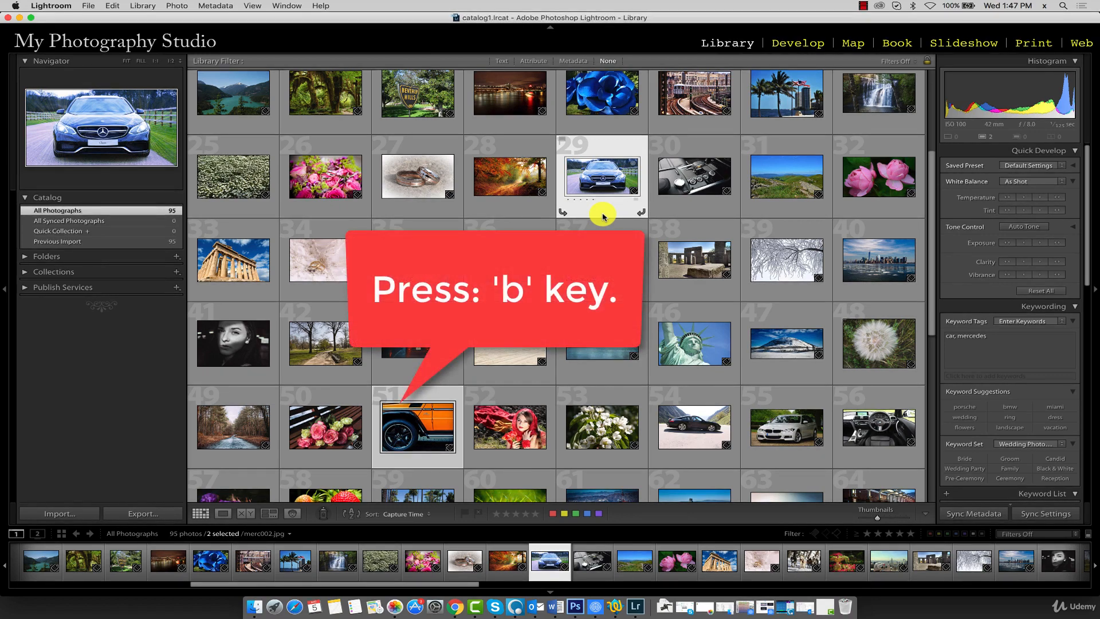
key(b)
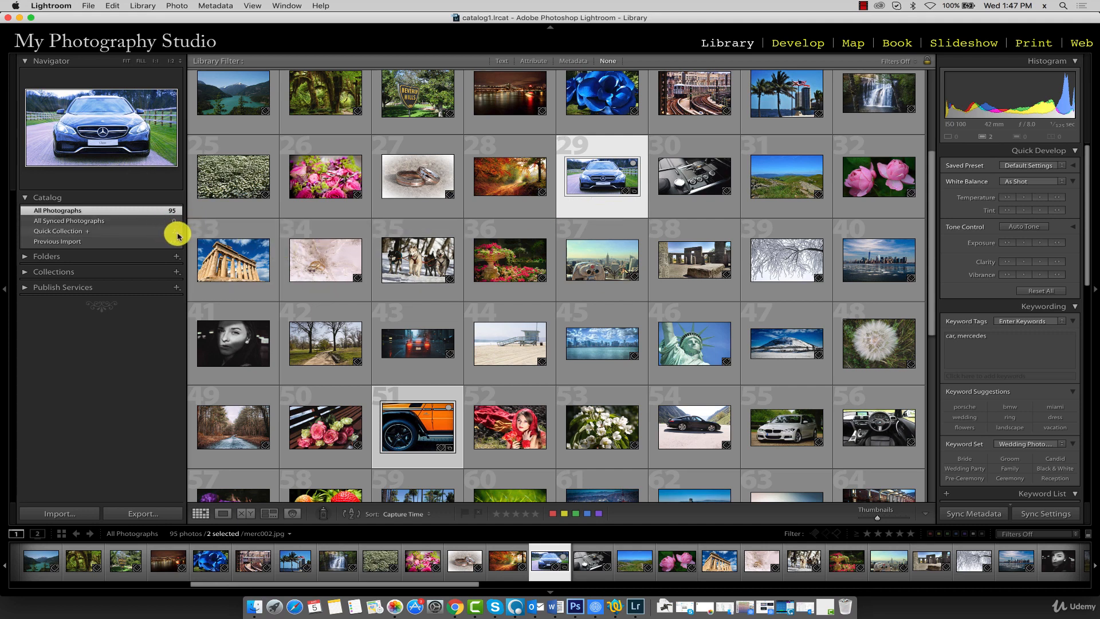
Step: Display the Quick Collection, showing only the Mercedes and orange off-road car photos
click(59, 231)
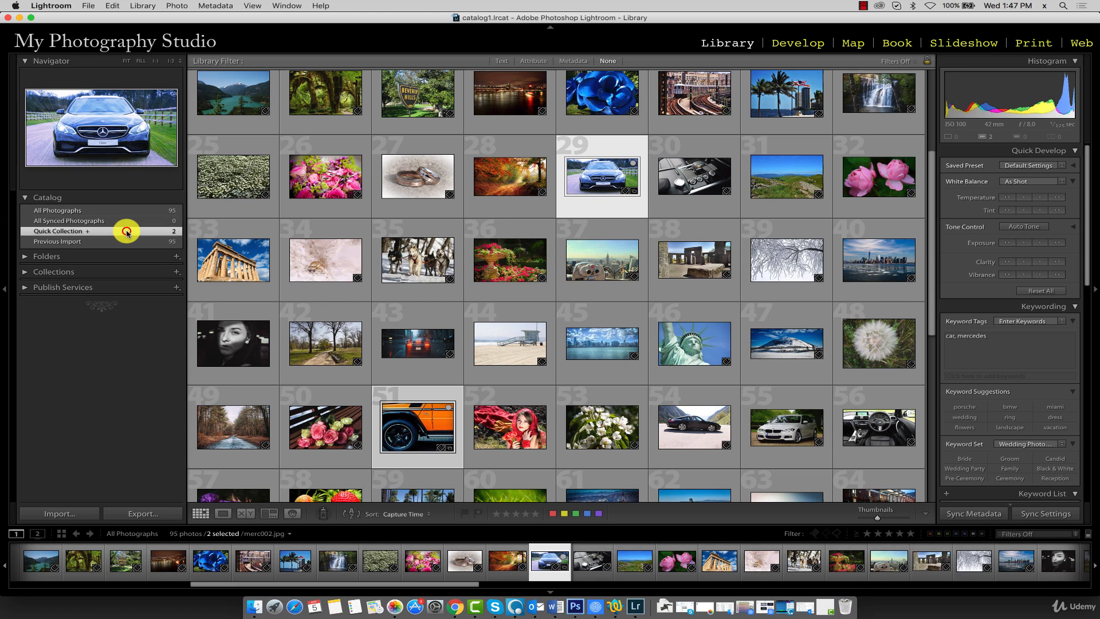
click(59, 231)
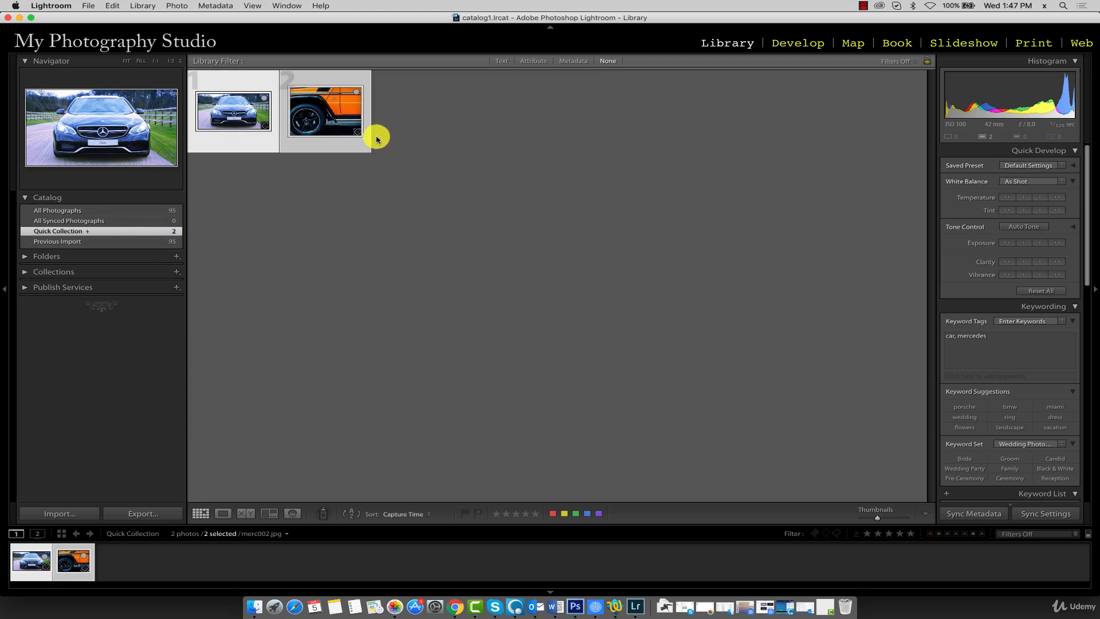
mouse_move(343, 134)
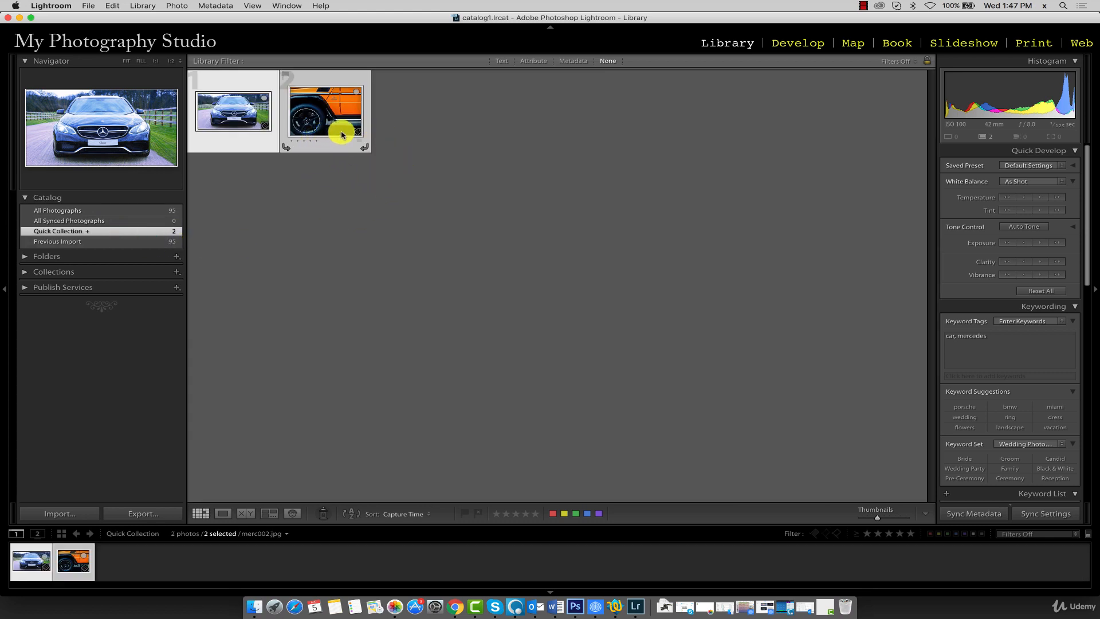
mouse_move(62, 241)
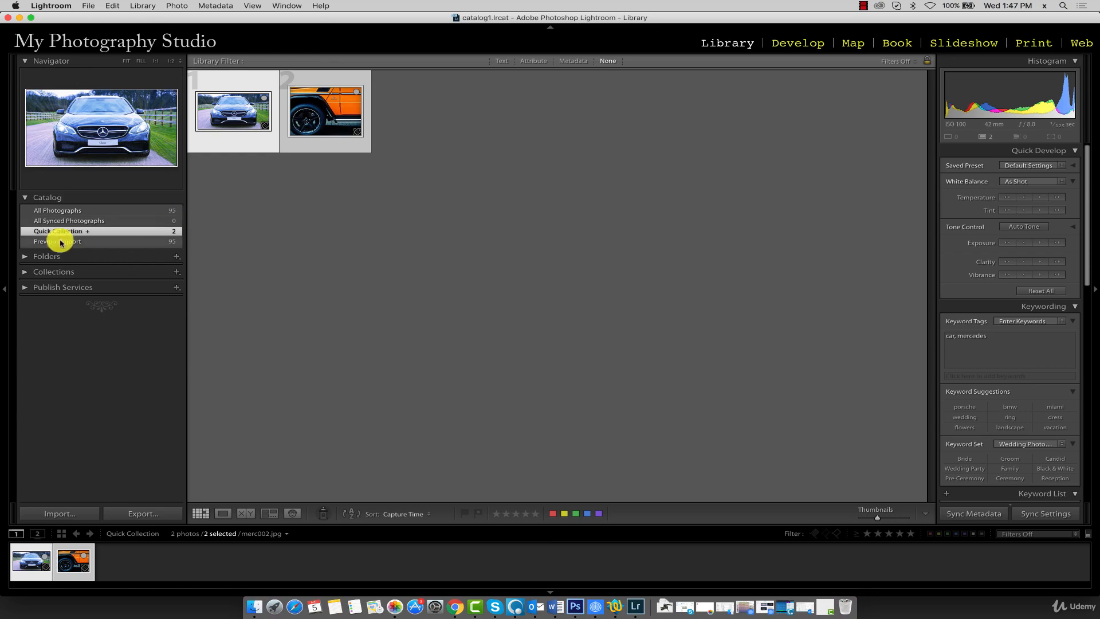
Step: Return the grid to All Photographs, showing all 95 photos
click(58, 210)
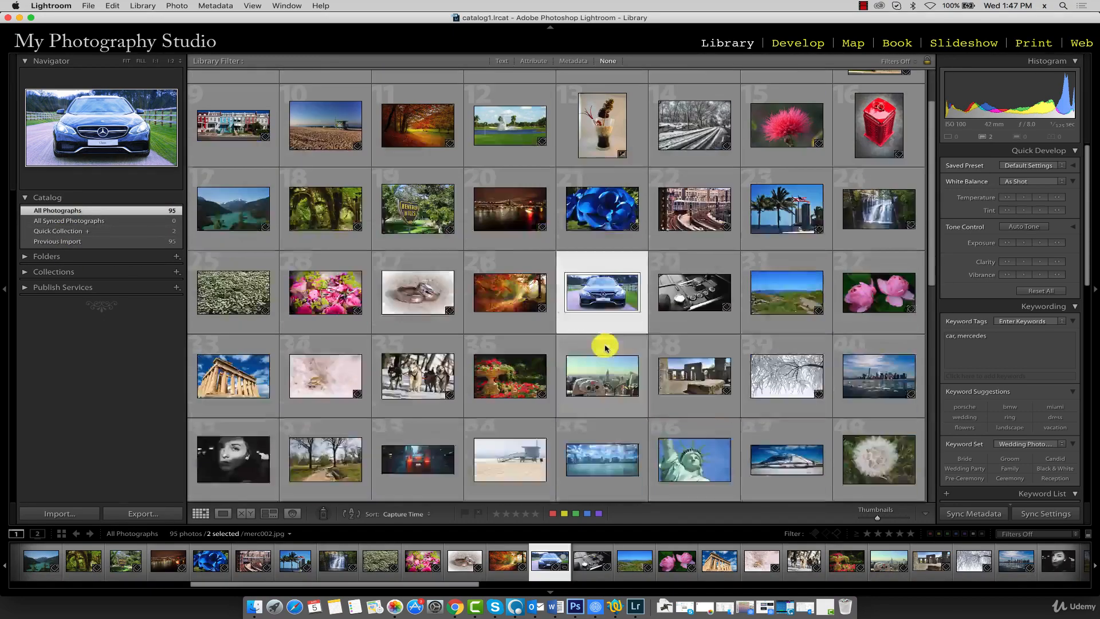
scroll(up, 3)
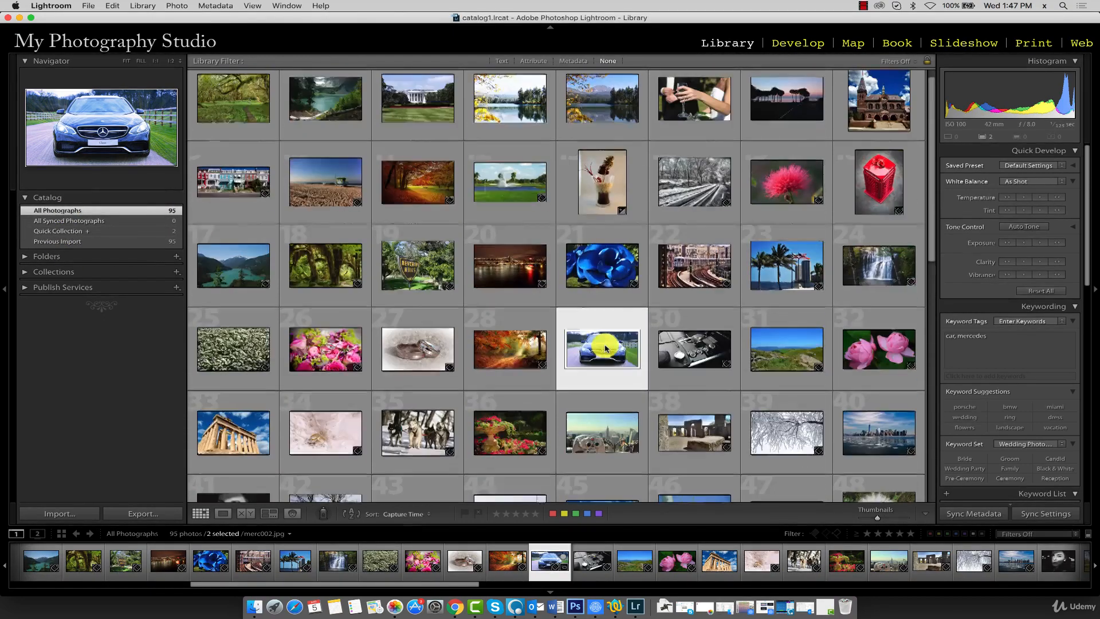
scroll(down, 3)
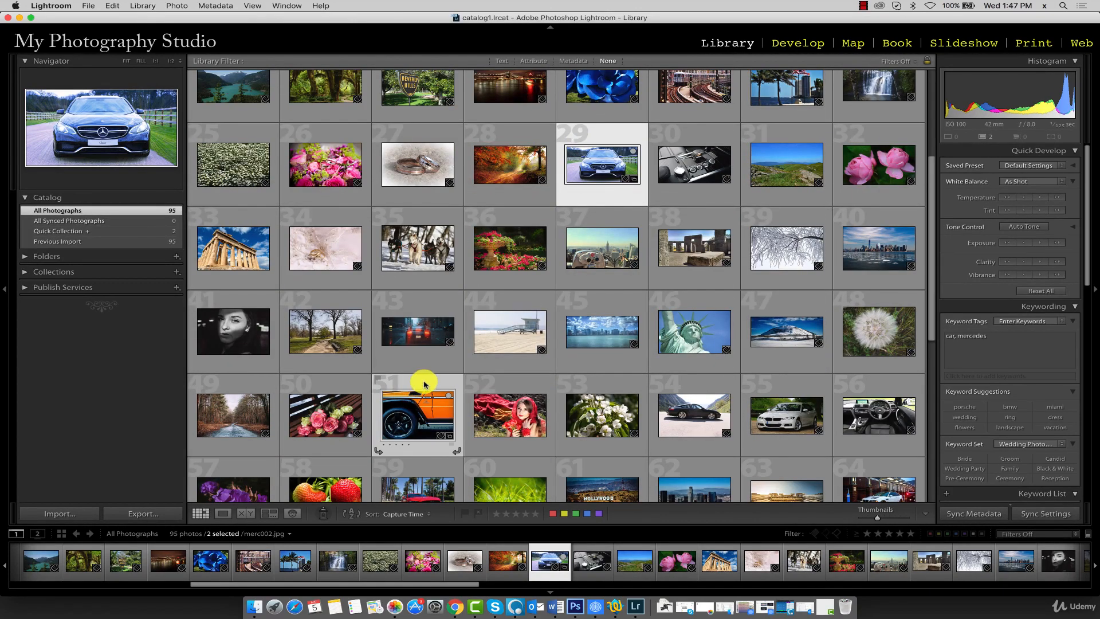
mouse_move(455, 393)
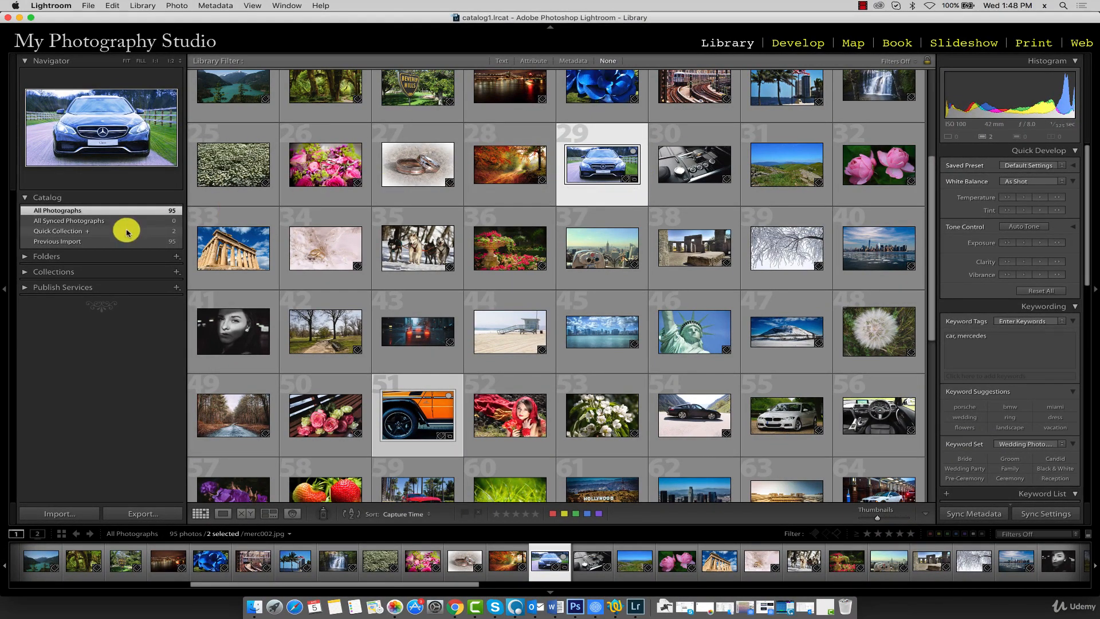
mouse_move(634, 156)
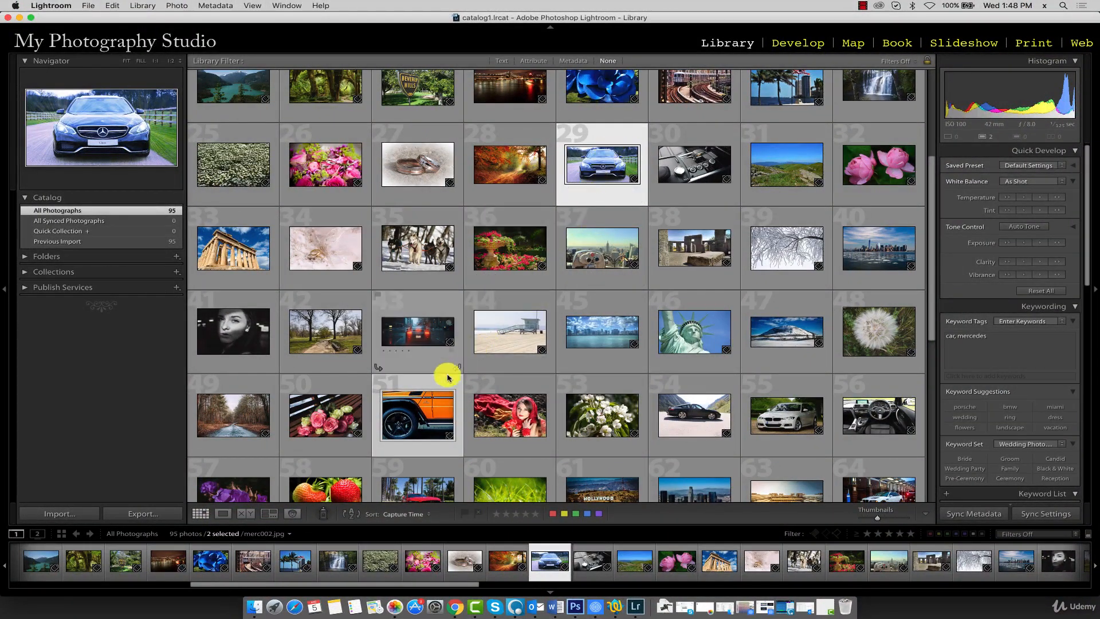
mouse_move(601, 167)
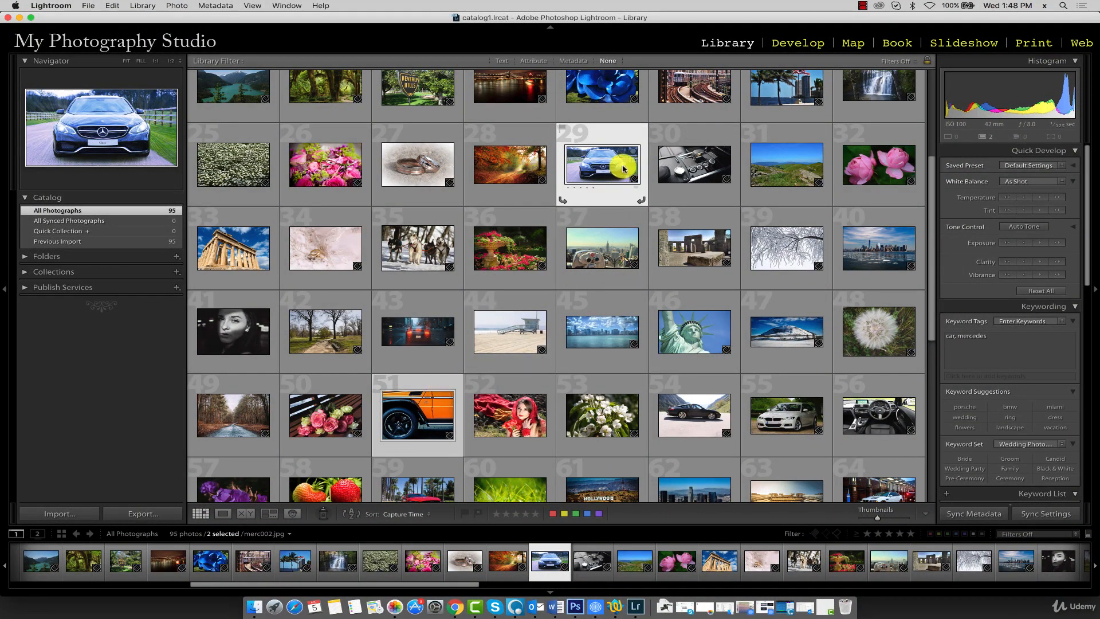
mouse_move(138, 236)
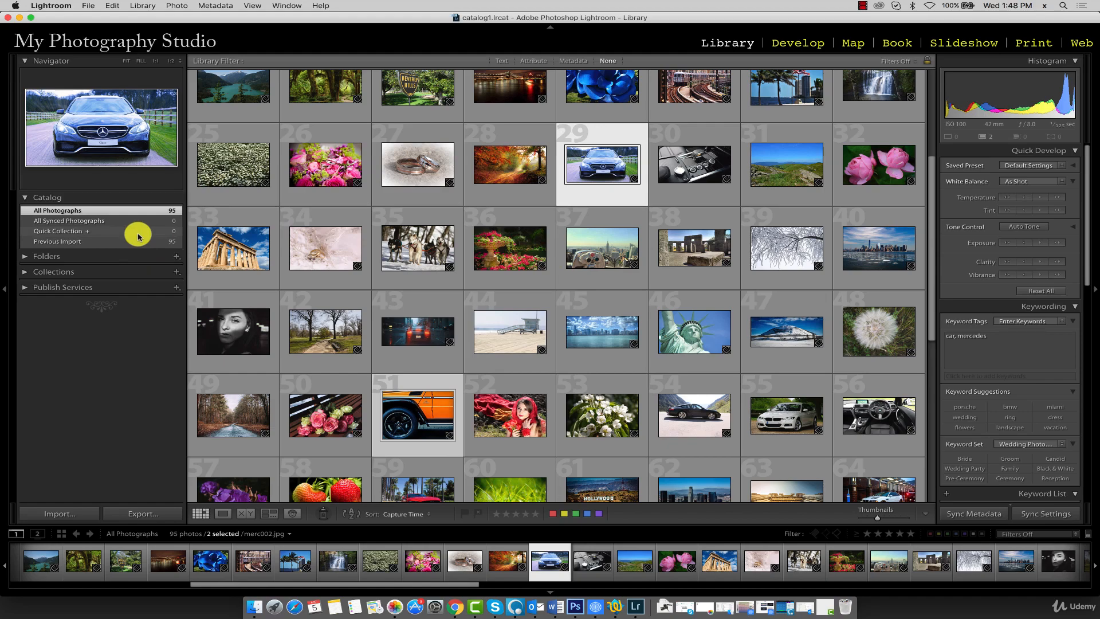